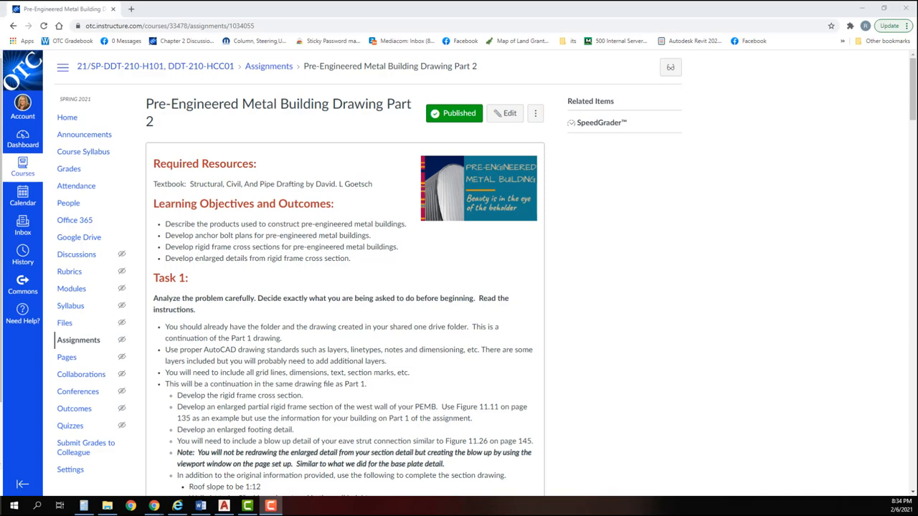
mouse_move(340, 247)
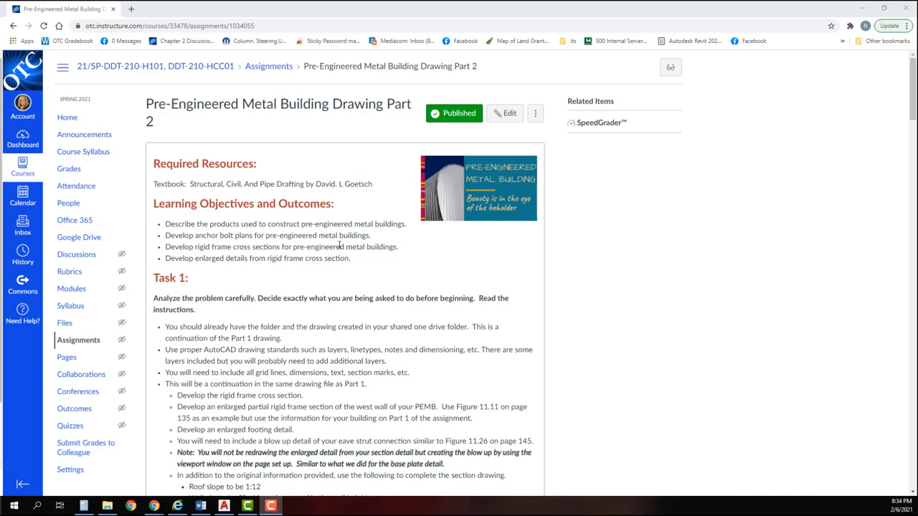
scroll(down, 3)
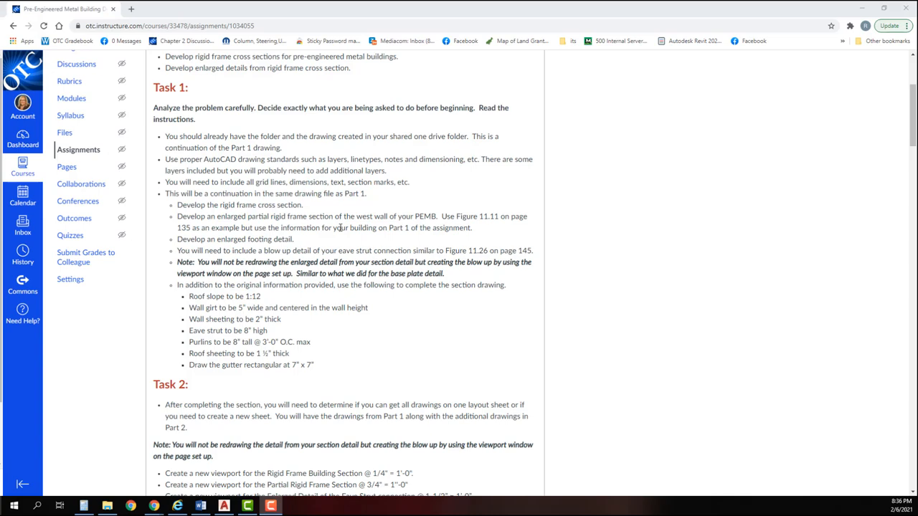
scroll(down, 3)
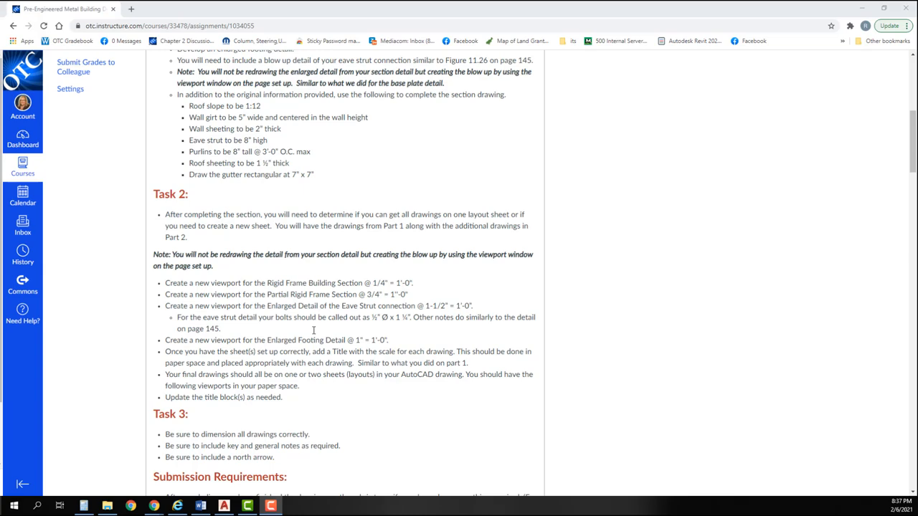
scroll(down, 3)
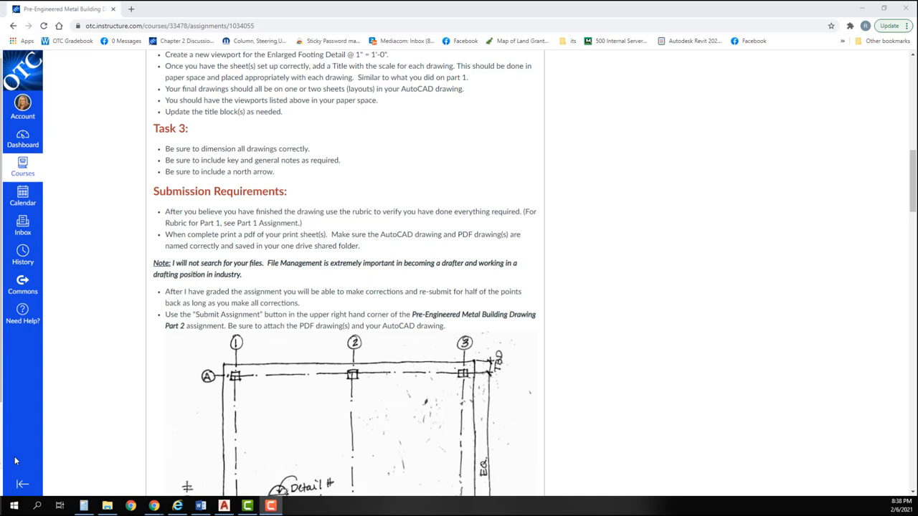
scroll(down, 3)
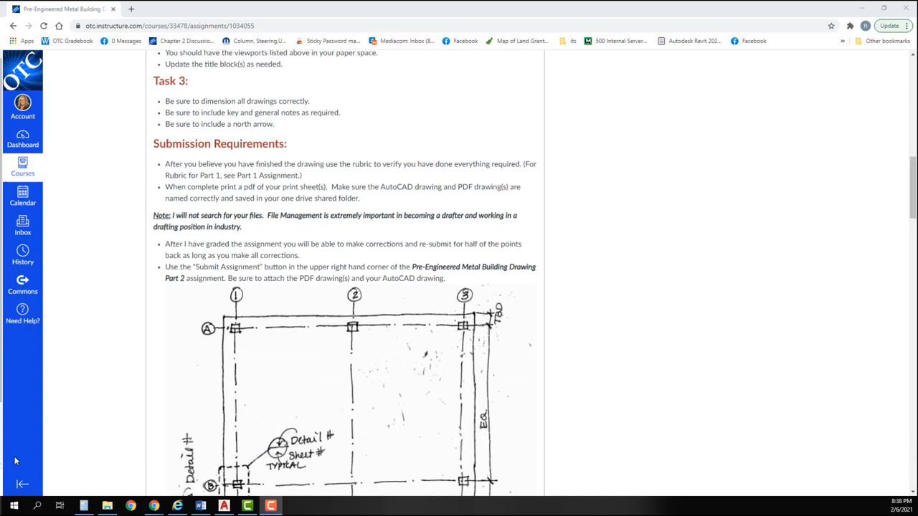
scroll(down, 3)
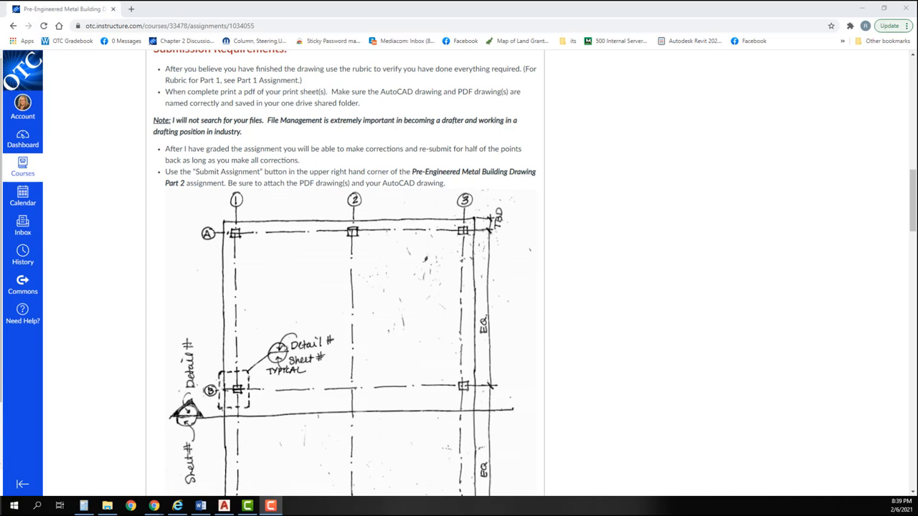
scroll(down, 3)
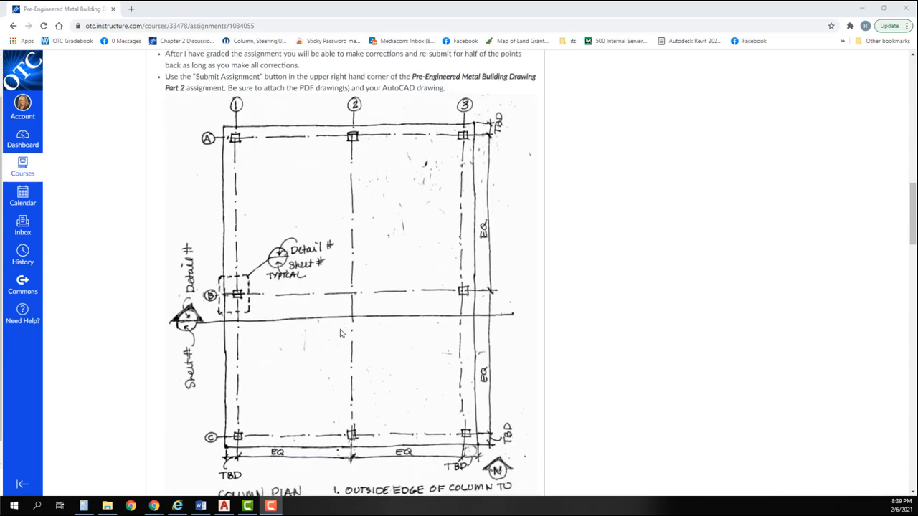
scroll(down, 3)
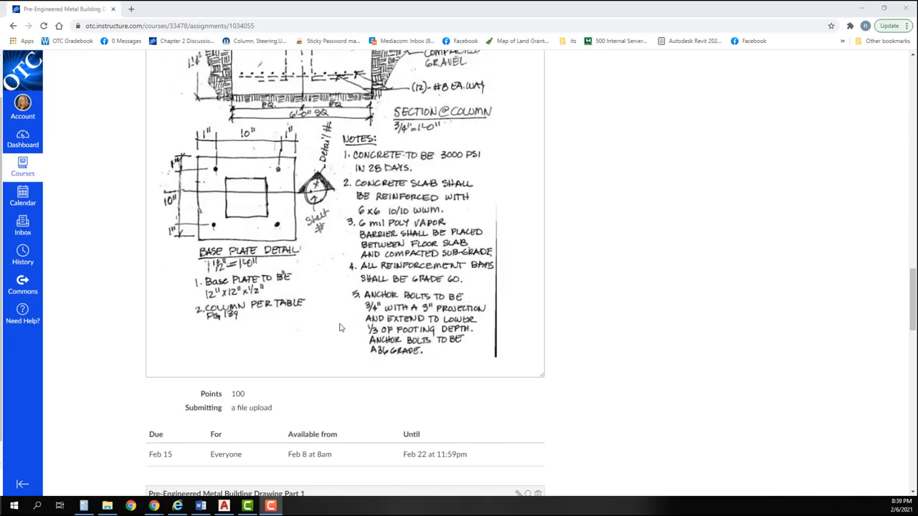